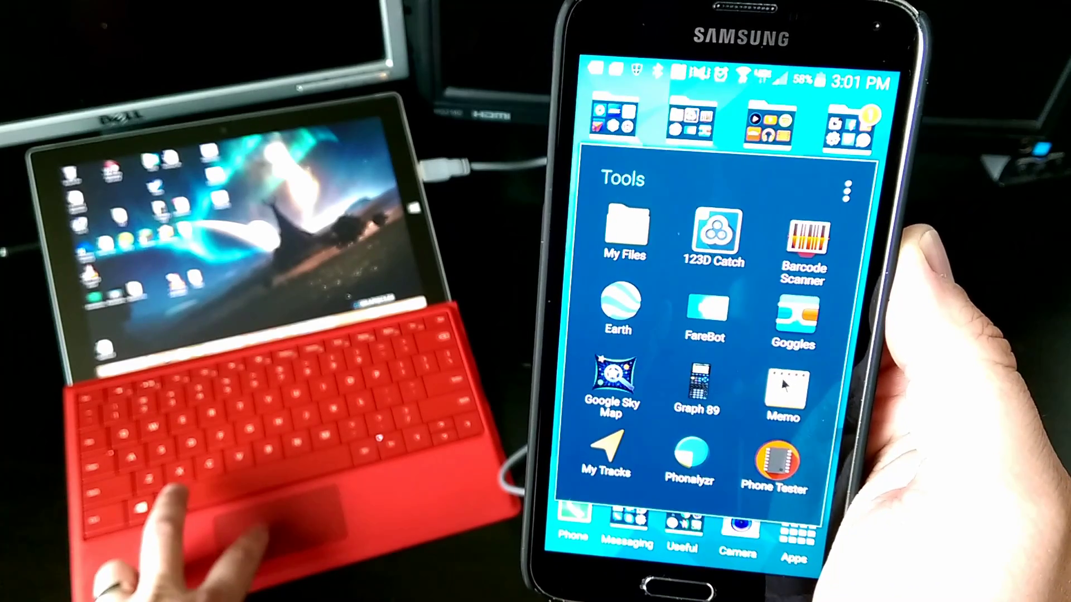
Step: Launch Samsung Memo from the Tools folder to open a new, empty note
left_click(783, 390)
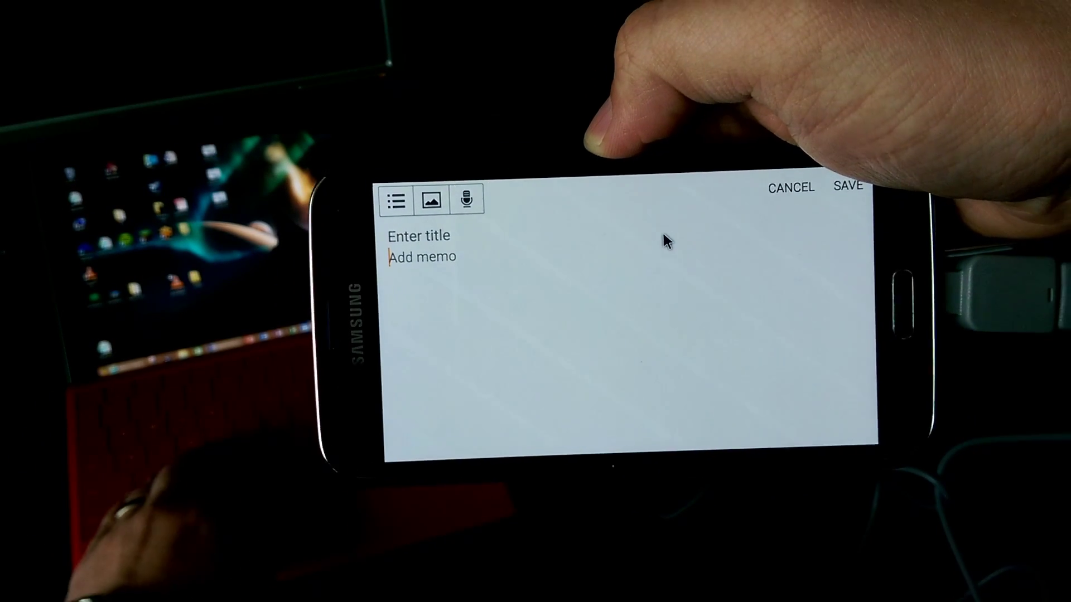
Step: Type 'Hello' into the memo body, leaving the title empty
type("Hello")
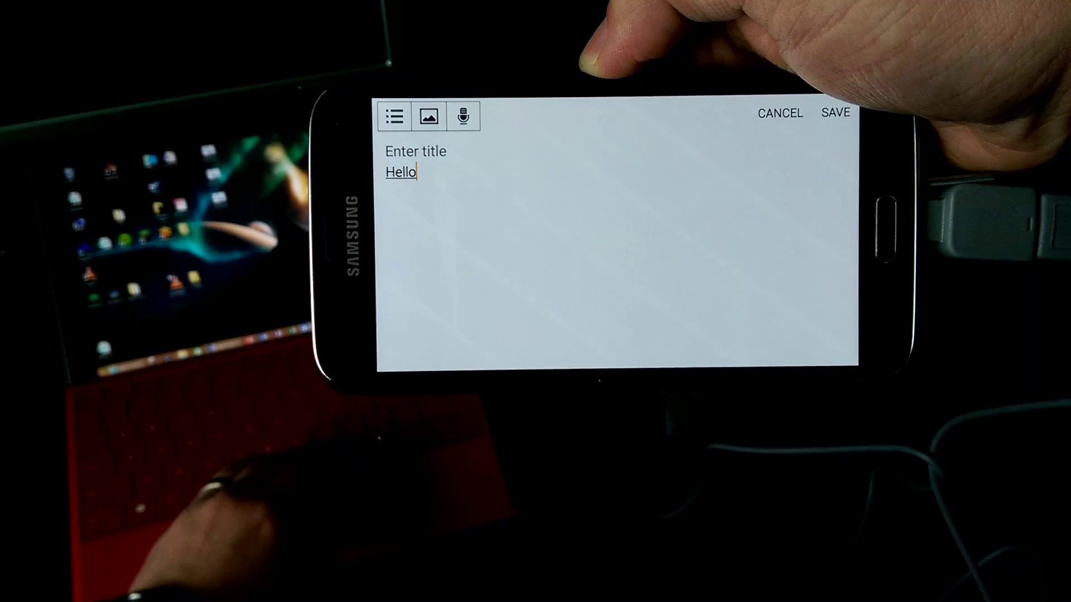